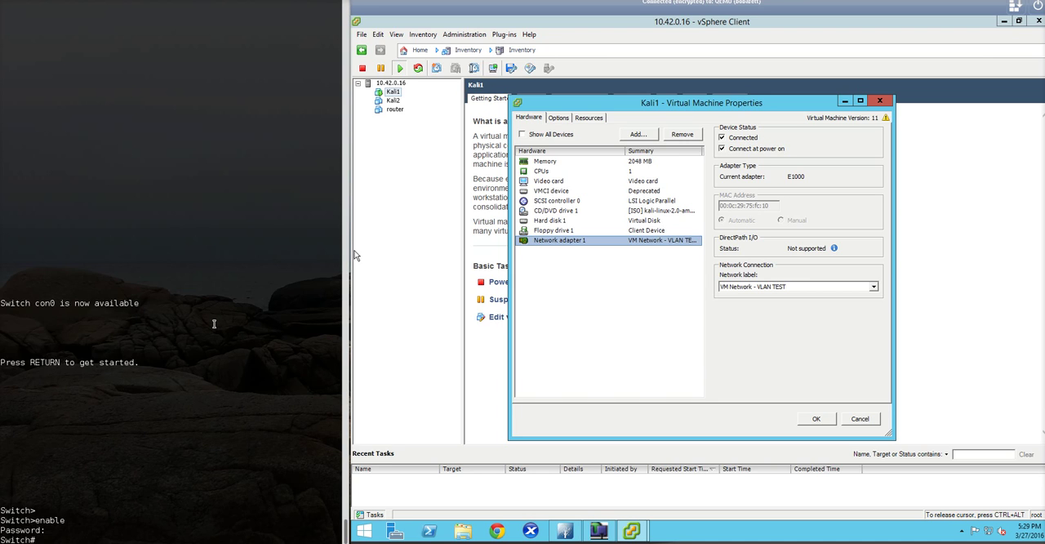
Show Fa0/21 status and trunk details, confirming connected in VLAN 1 and not trunking
text(sh int fa)
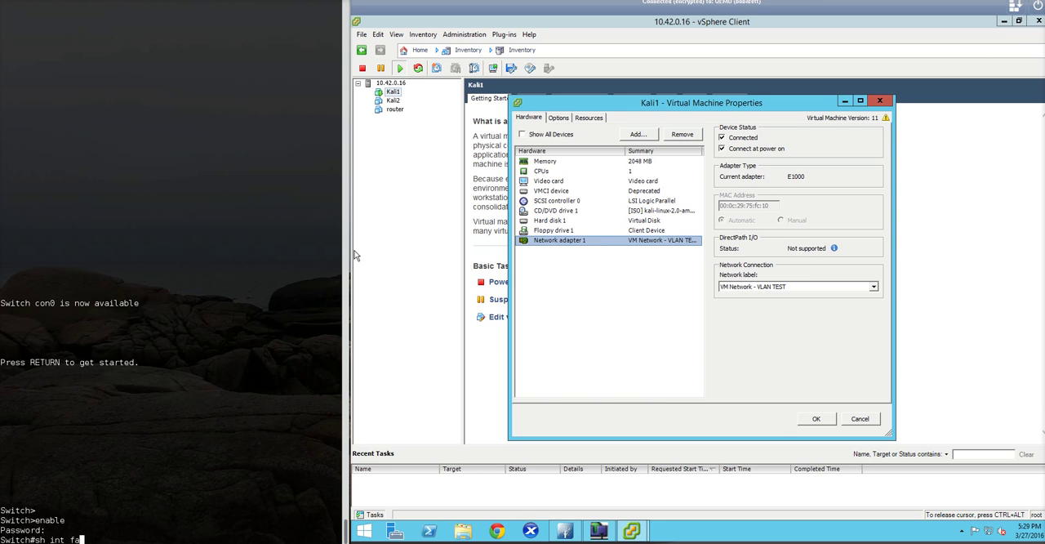
text(0/)
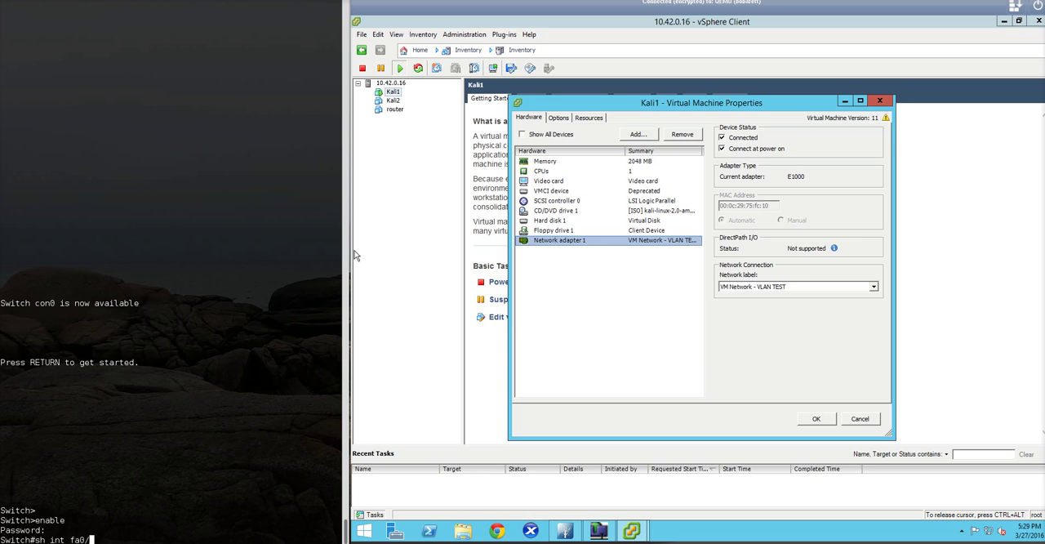
text(21)
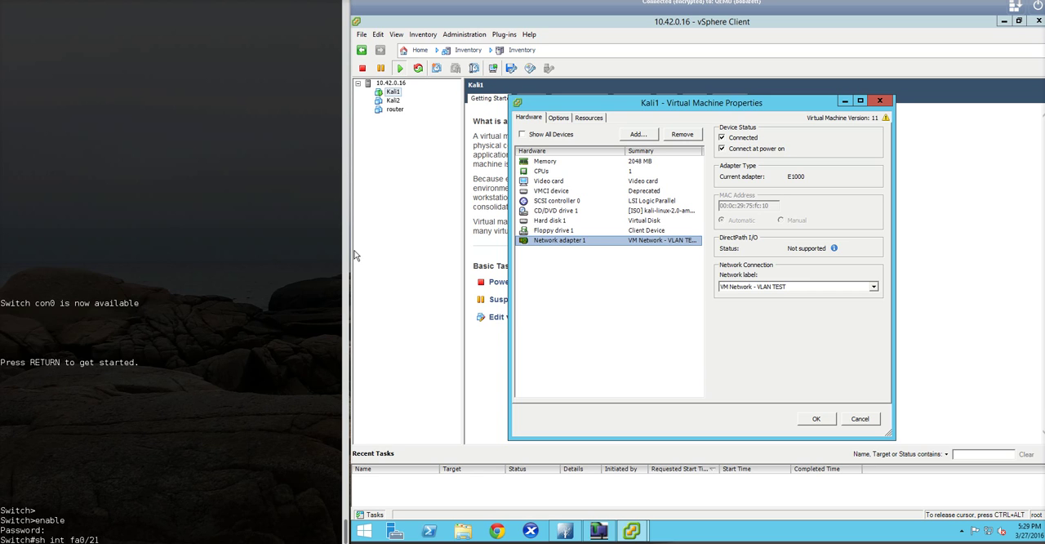
text(status)
text(sh int fa0/21 trunk)
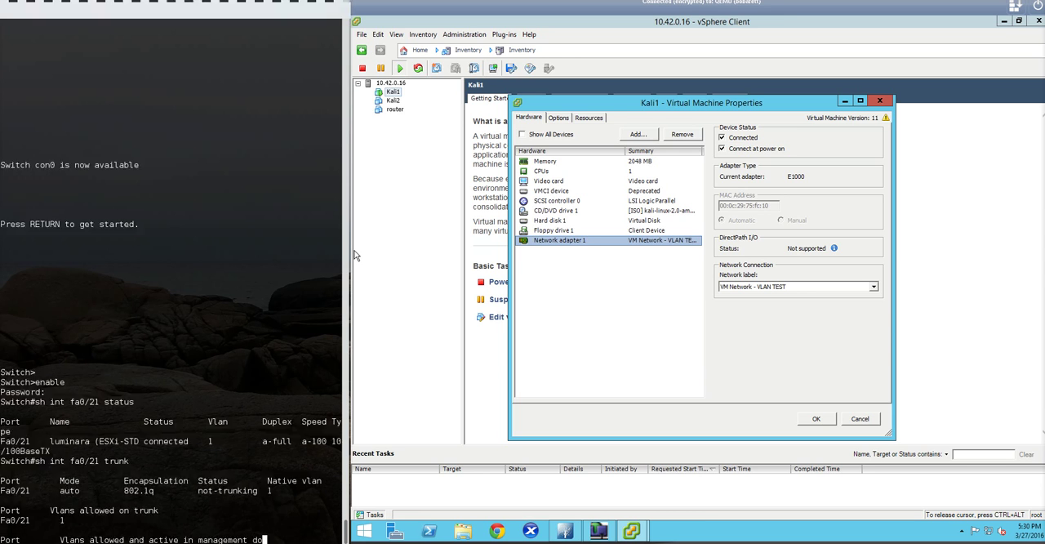
scroll(down, 3)
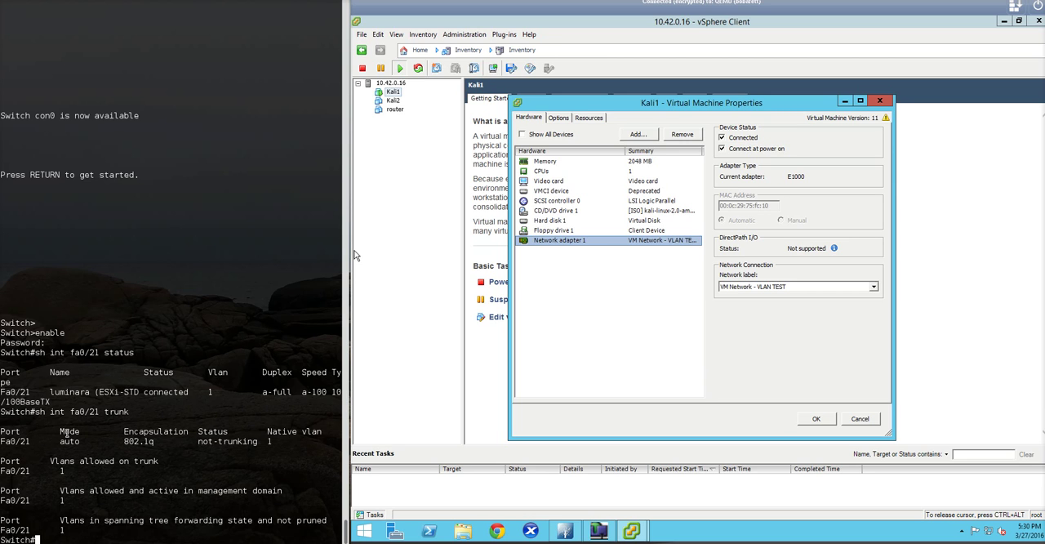
mouse_move(668, 331)
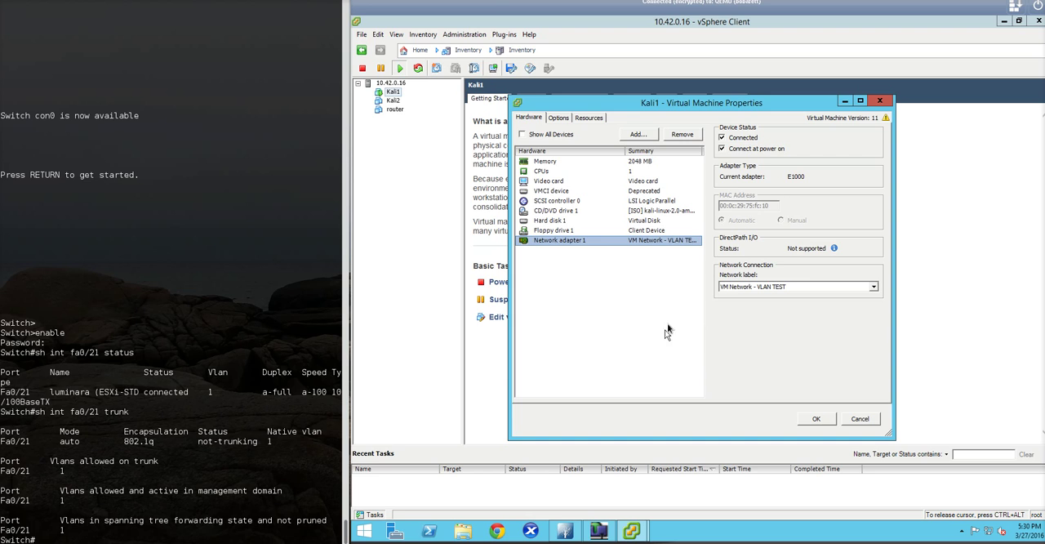
mouse_move(655, 327)
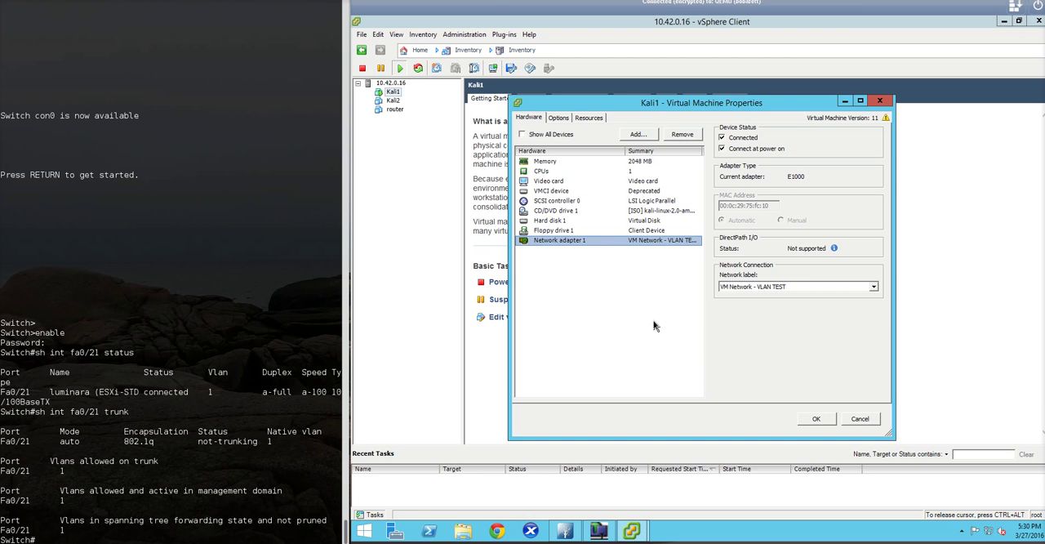
mouse_move(557, 245)
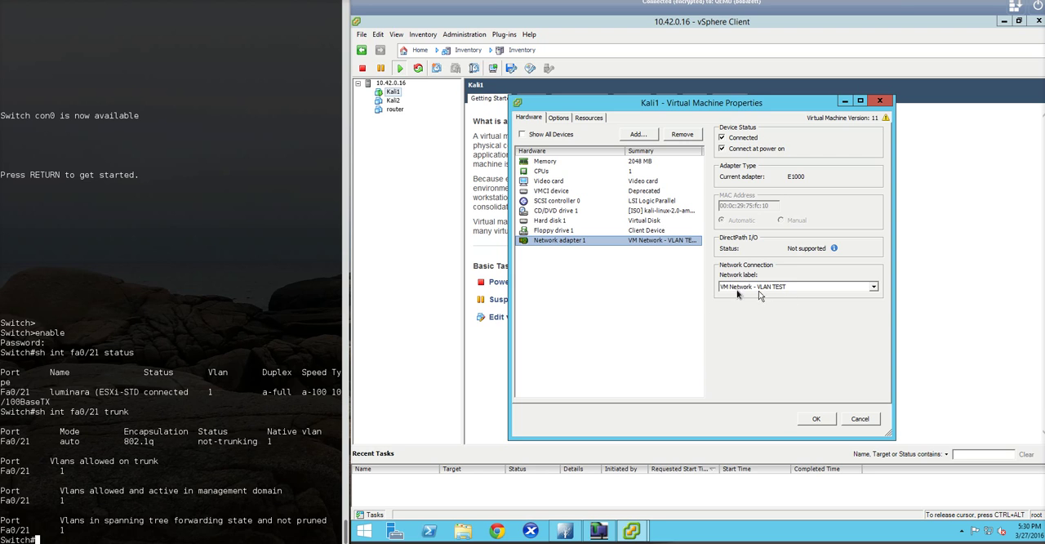
mouse_move(783, 297)
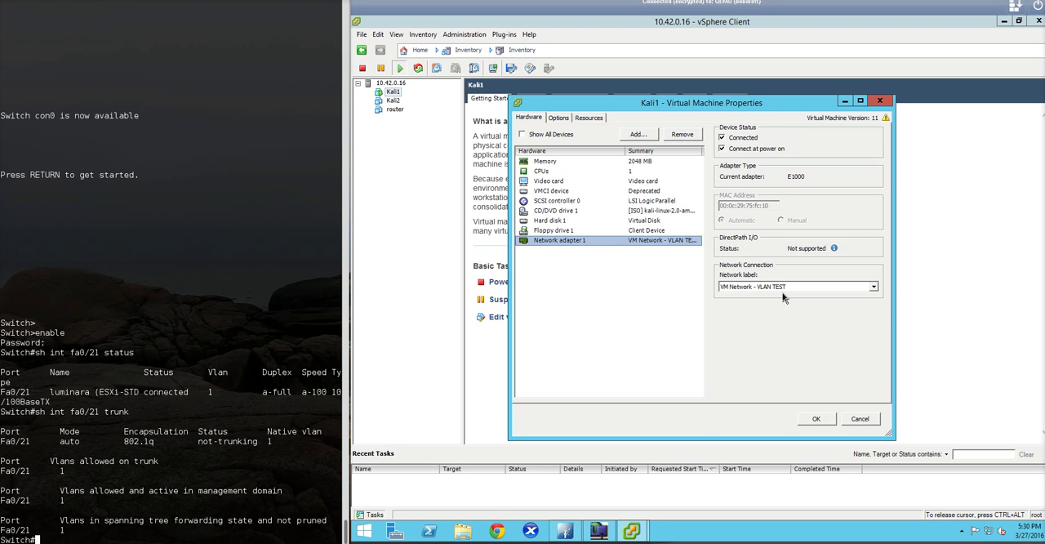
mouse_move(355, 402)
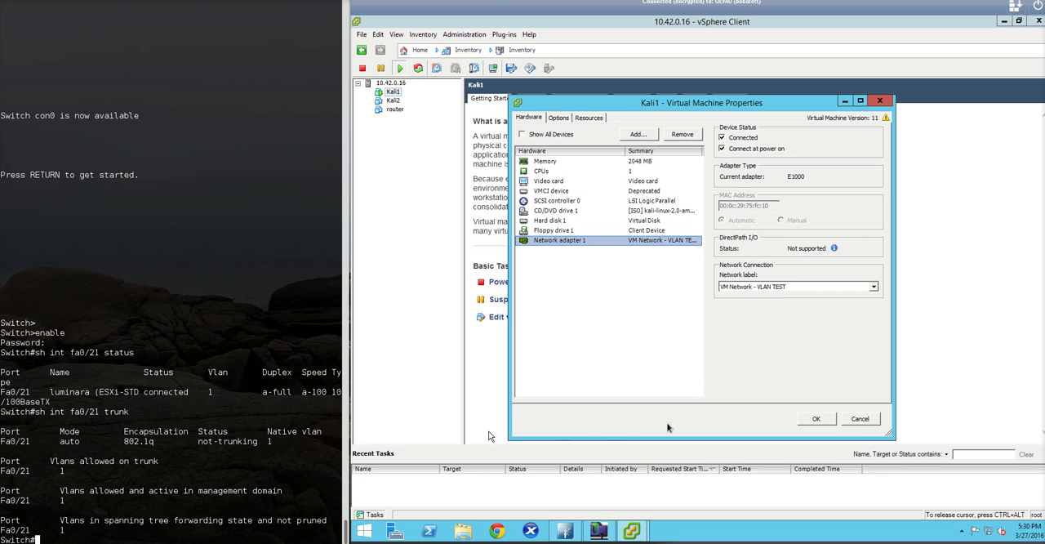
Confirm vSwitch2's 'VM Network - VLAN TEST' port group has no VLAN ID, then return to Kali1
click(816, 418)
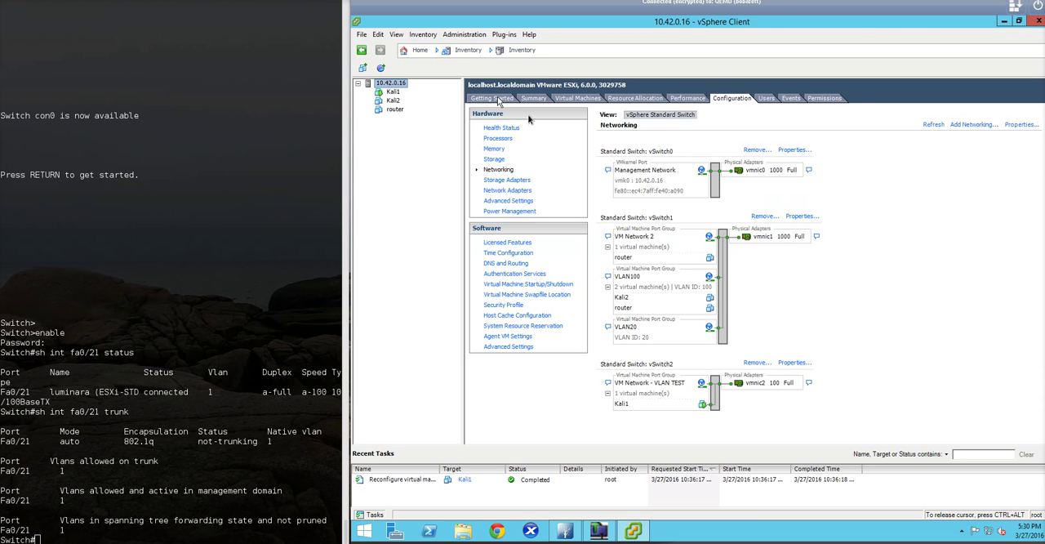
mouse_move(731, 384)
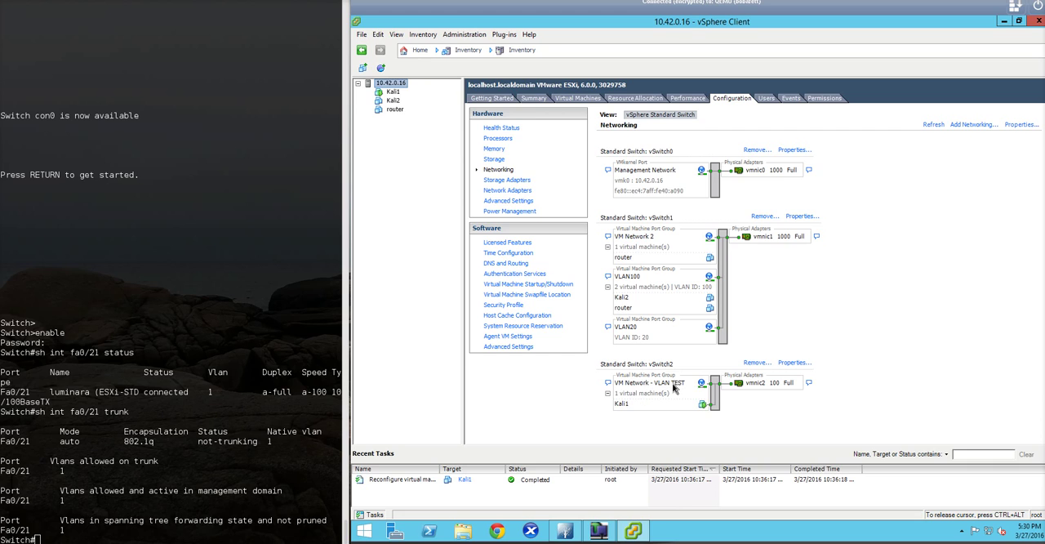
mouse_move(625, 416)
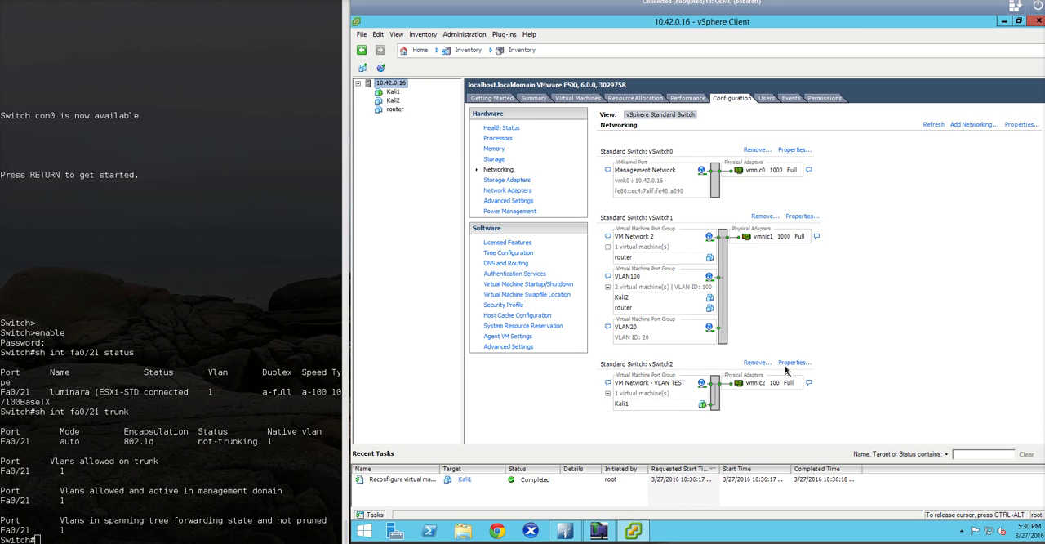
click(796, 362)
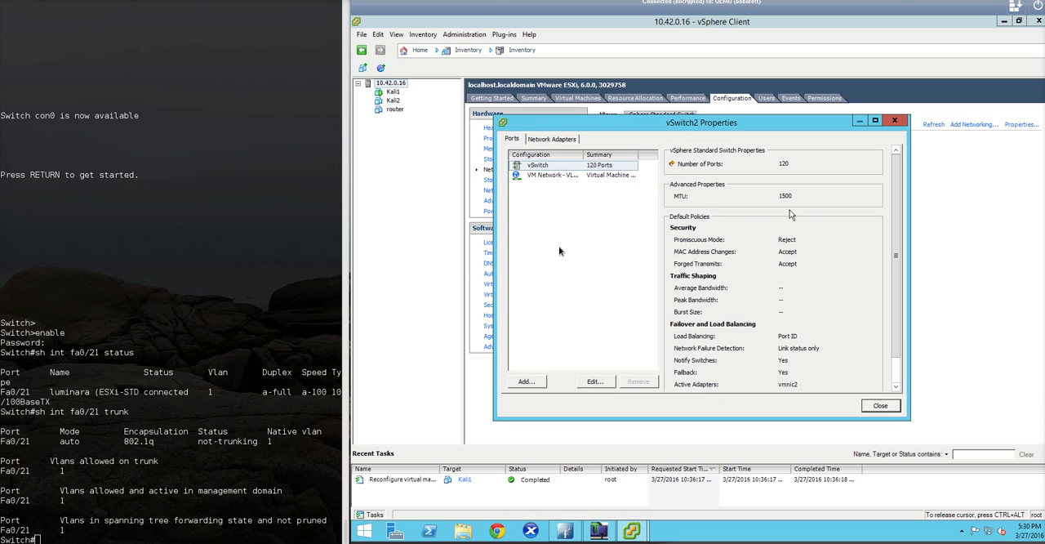
click(550, 175)
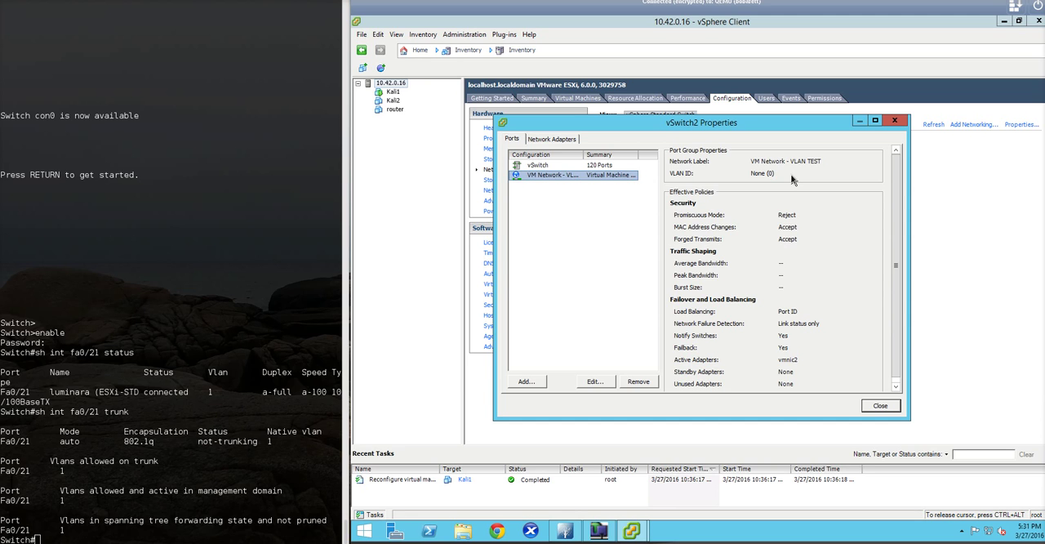
mouse_move(797, 254)
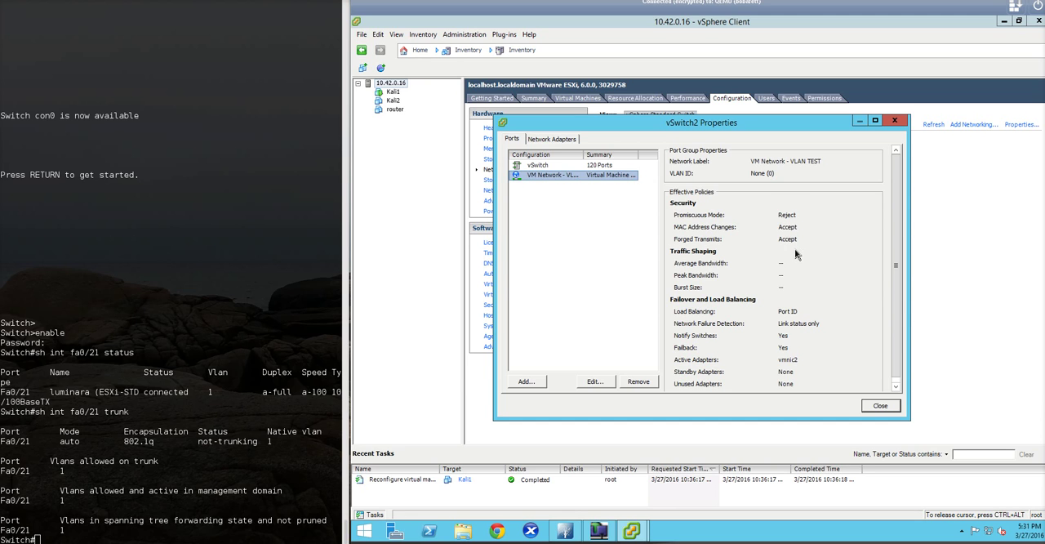
click(879, 405)
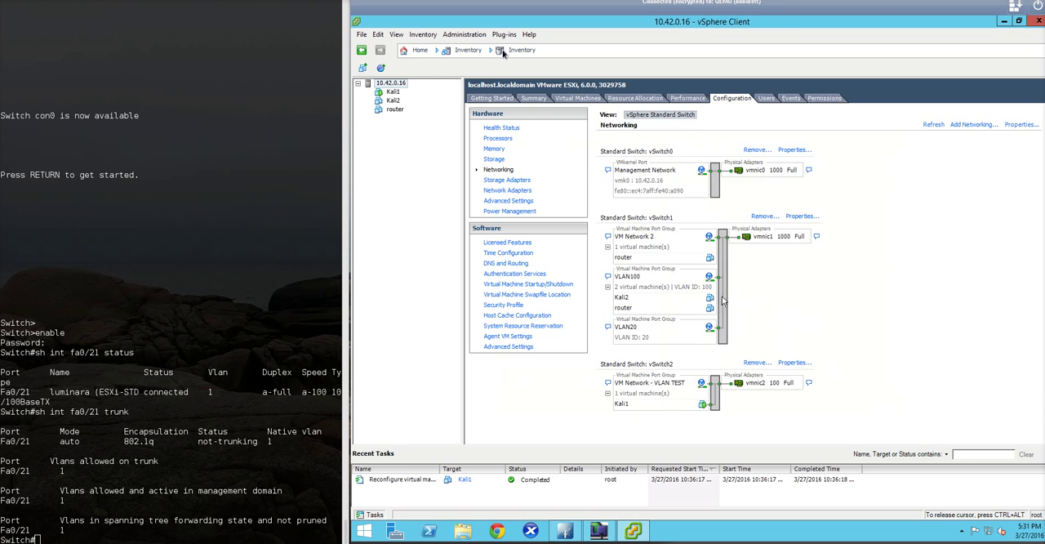
click(393, 92)
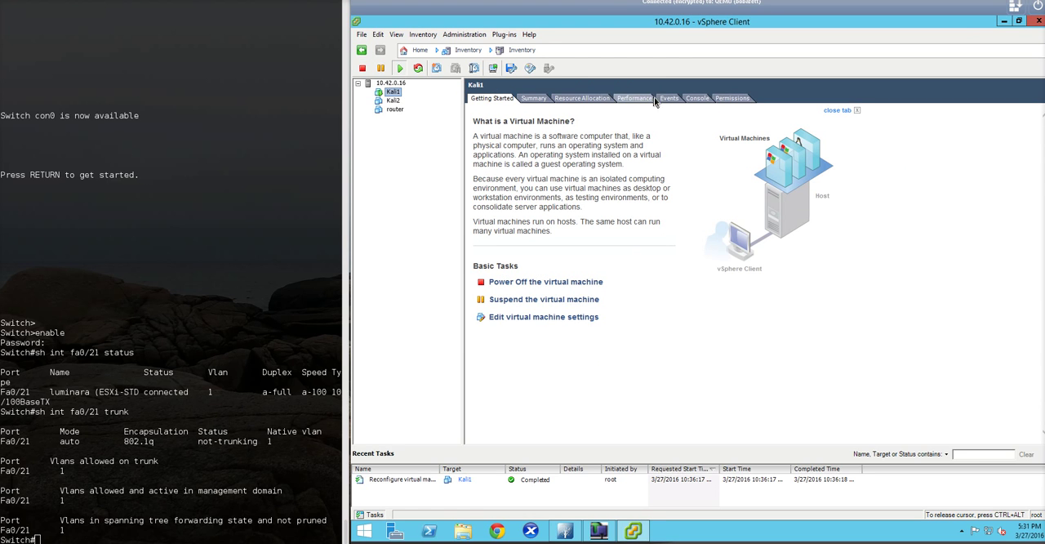
Run 'yersinia -I' in Kali1's console to start Yersinia in interactive mode
click(697, 97)
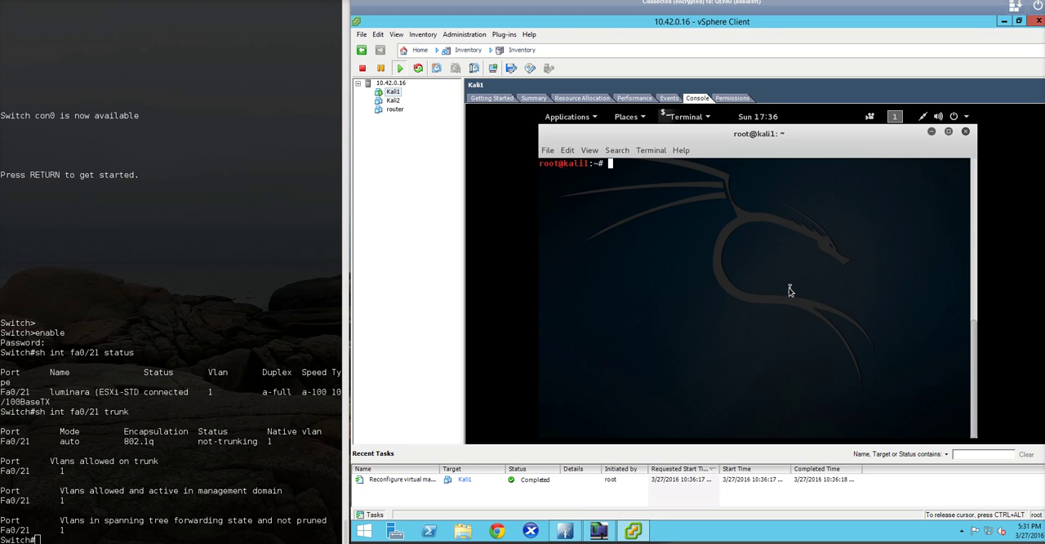
text(y)
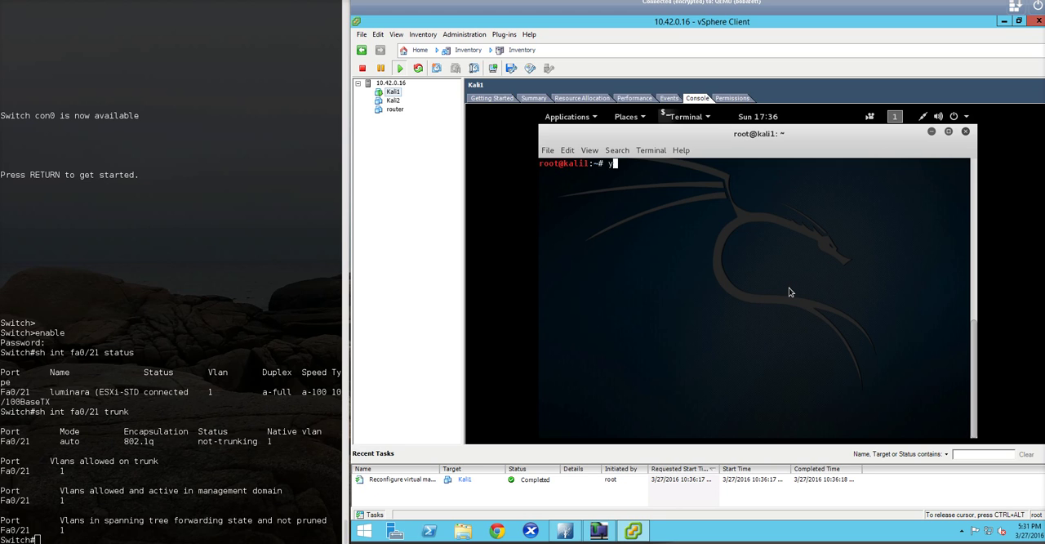
text(ersinia -I)
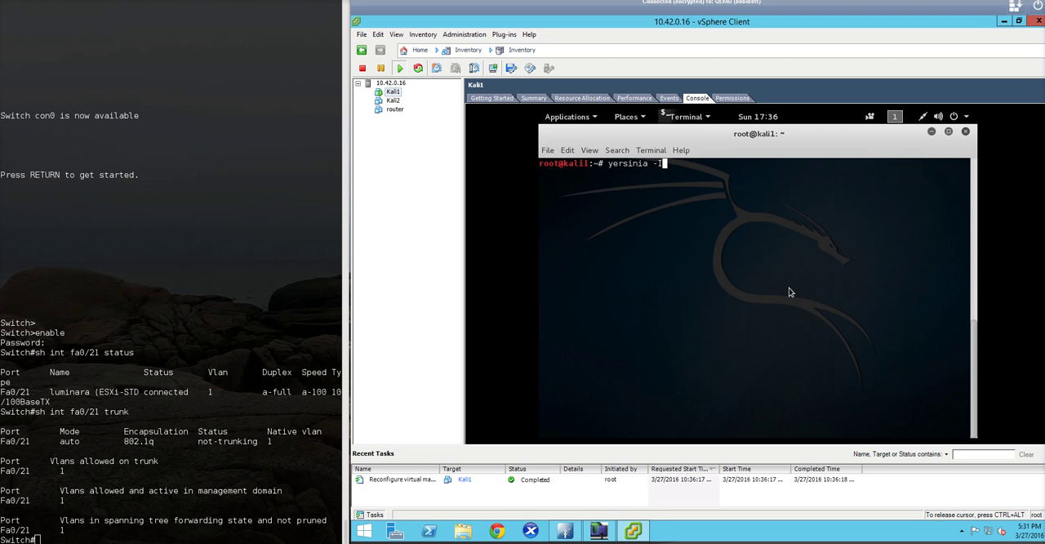
key(Return)
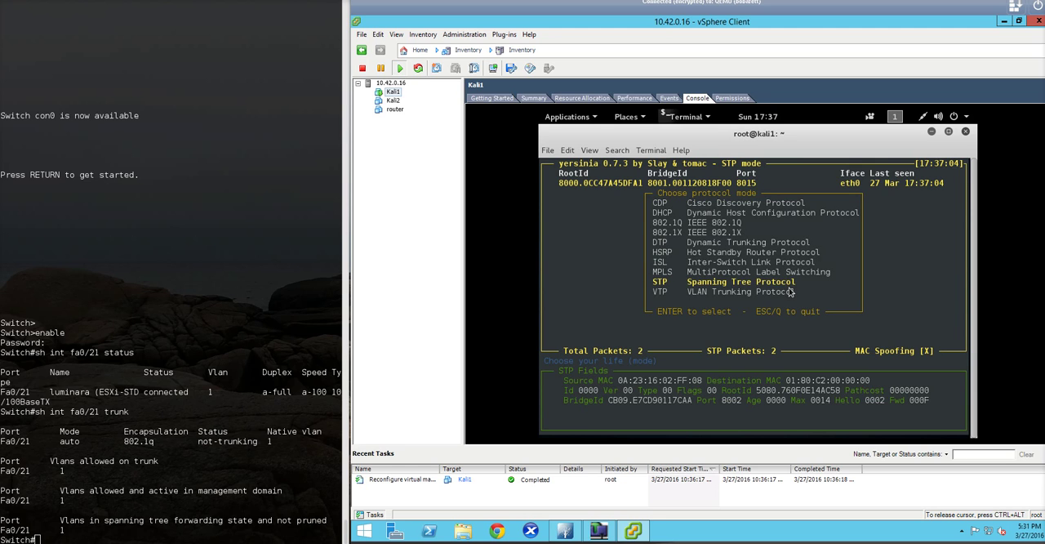
Switch Yersinia to DTP mode for the trunking attack and begin typing 'sh int fa0/21' on the switch
key(Up)
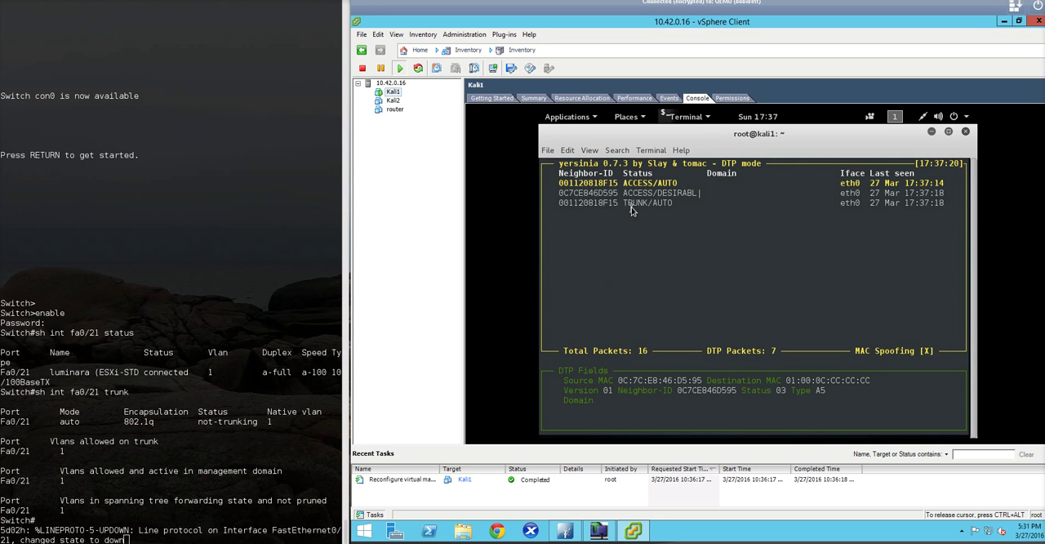
mouse_move(629, 429)
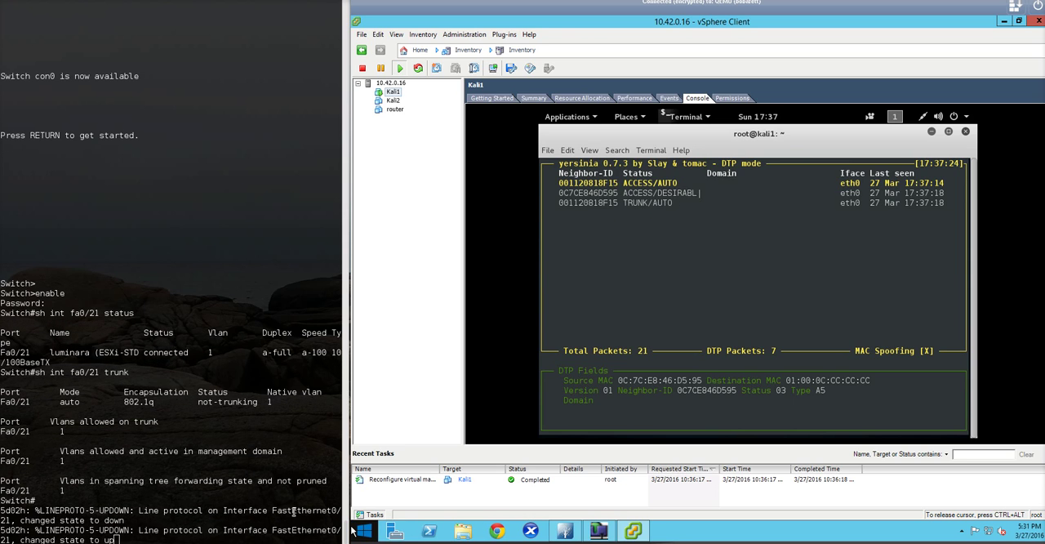
mouse_move(163, 520)
text(s)
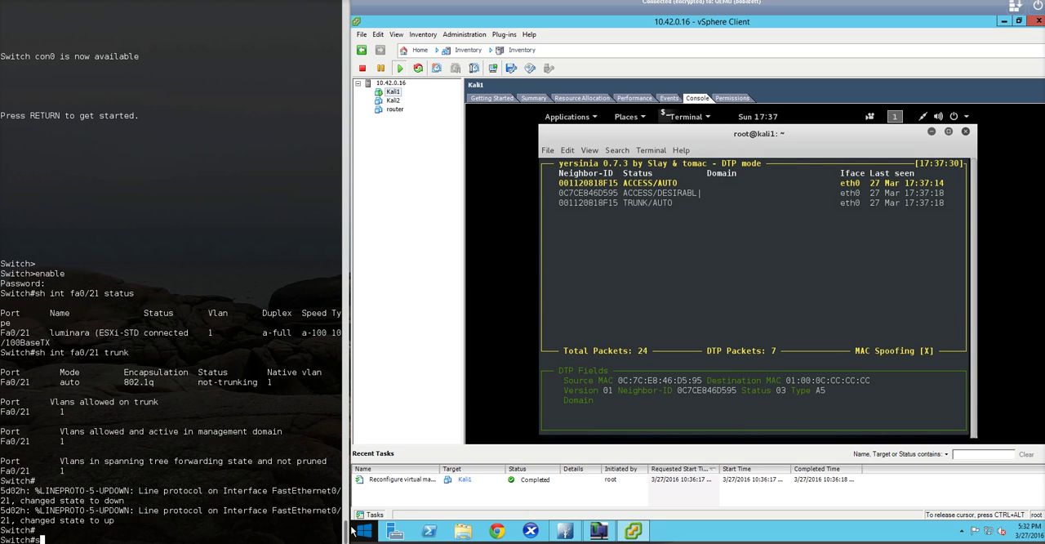
text(int fa0/2)
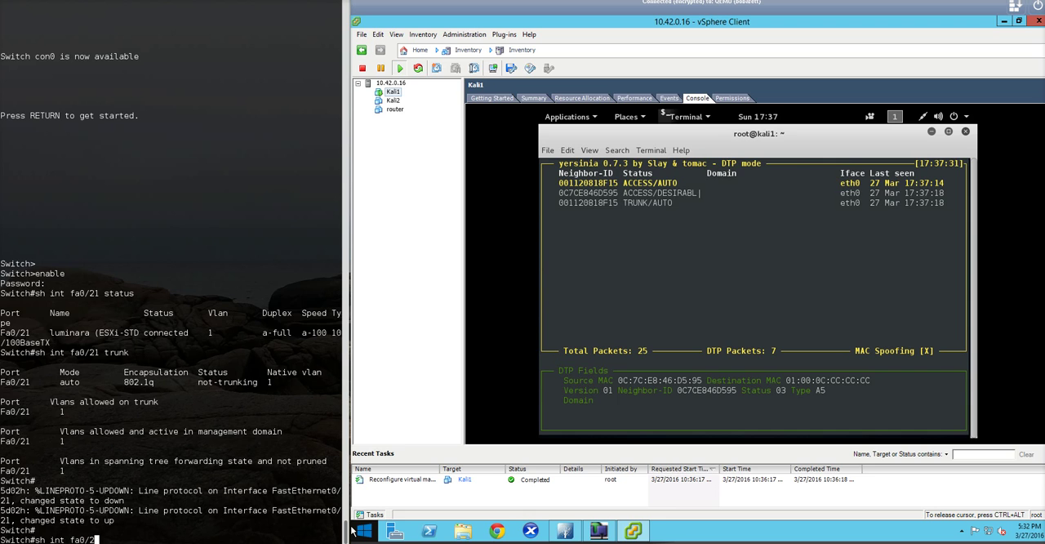